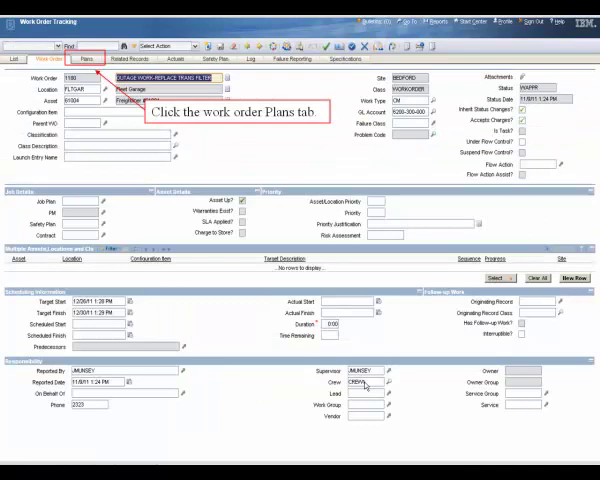
- Open the Plans tab of work order 1180 to view its empty materials list
{"action": "left_click", "coordinate": [86, 58]}
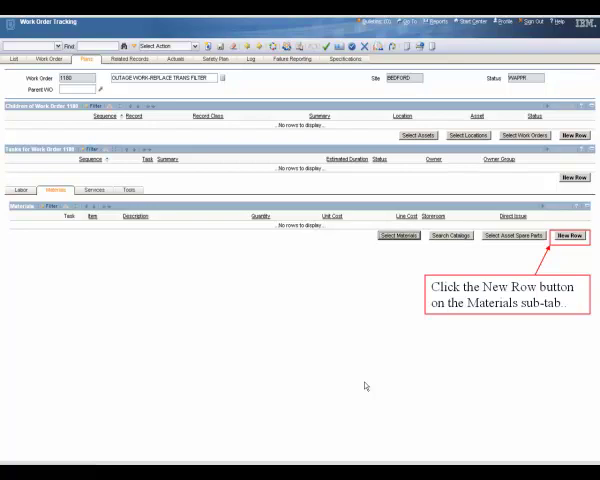
- Add a new material row and select the transmission filter element from the item value list
{"action": "left_click", "coordinate": [569, 235]}
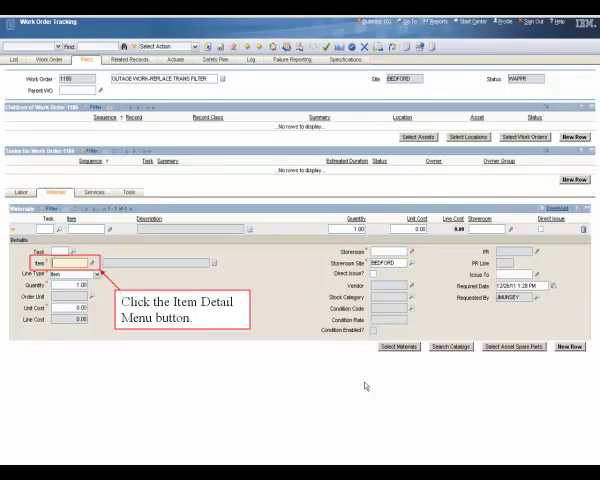
{"action": "left_click", "coordinate": [92, 263]}
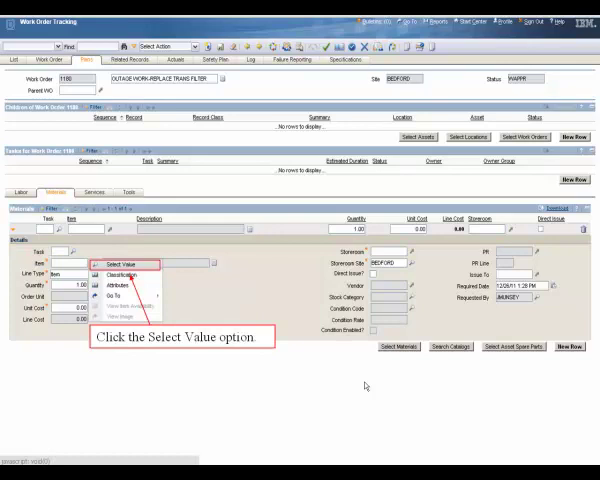
{"action": "left_click", "coordinate": [118, 264]}
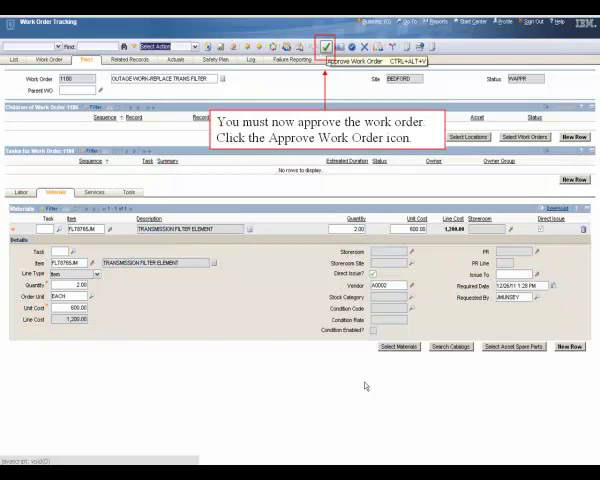
- Approve work order 1180 and confirm the status change to Approved
{"action": "left_click", "coordinate": [324, 47]}
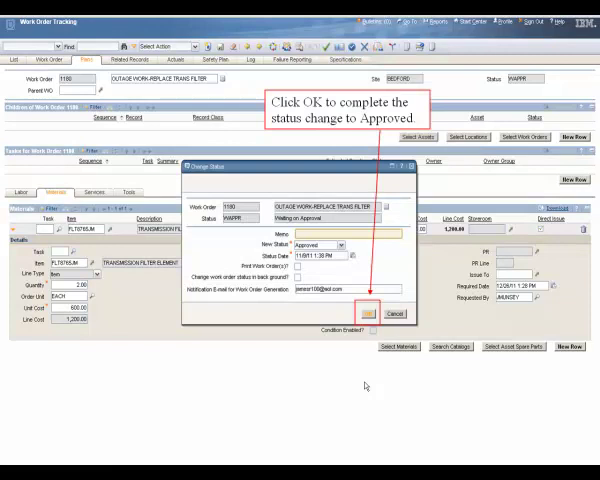
{"action": "left_click", "coordinate": [371, 313]}
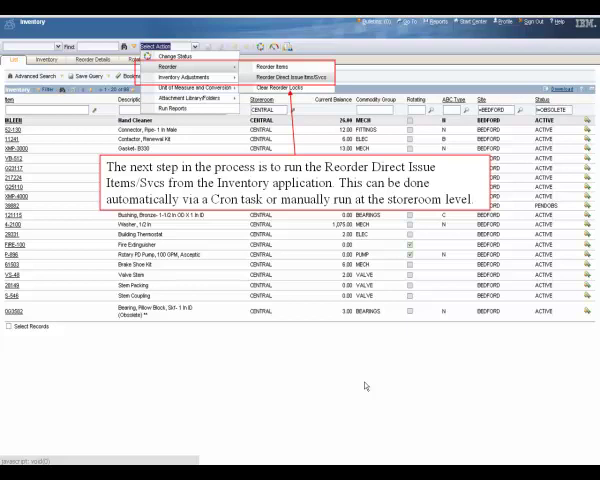
- Preview the direct-issue reorder for BEDFORD, showing the transmission filter element at quantity two
{"action": "left_click", "coordinate": [292, 76]}
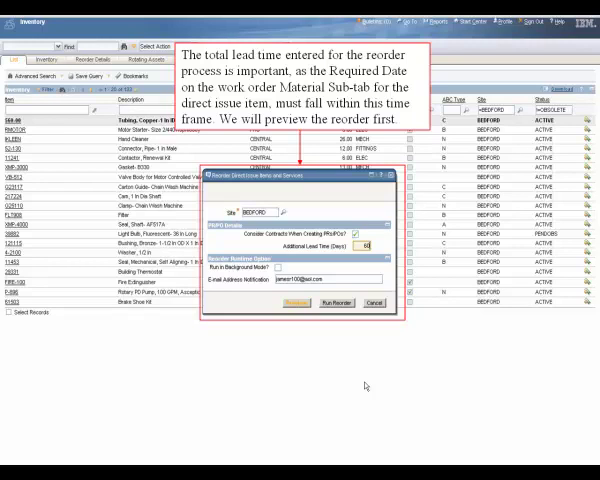
{"action": "left_click", "coordinate": [337, 303]}
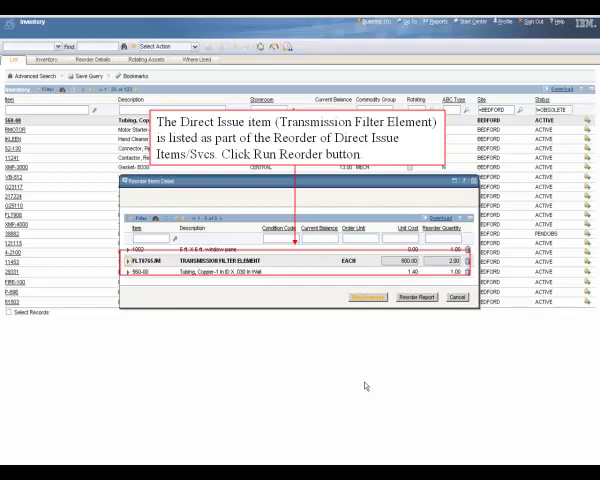
- Run the reorder so work order 1180 moves to WMATL status
{"action": "left_click", "coordinate": [366, 297]}
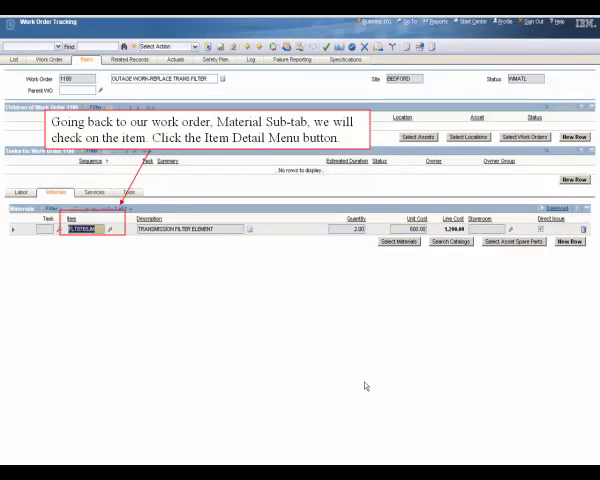
- View the filter item's availability, showing purchase requisition 1017 in WAPPR for two units
{"action": "left_click", "coordinate": [107, 229]}
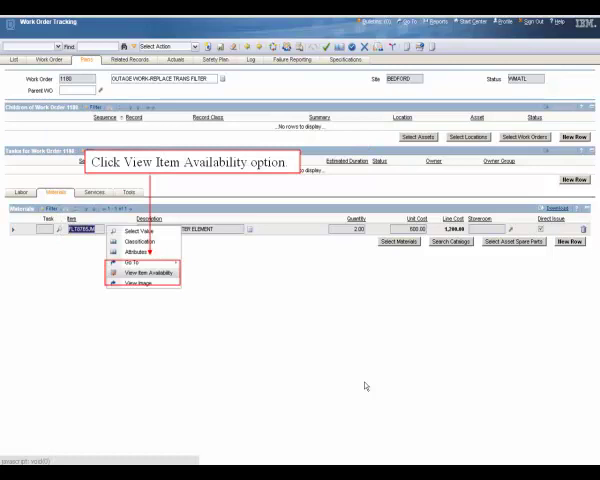
{"action": "left_click", "coordinate": [147, 272]}
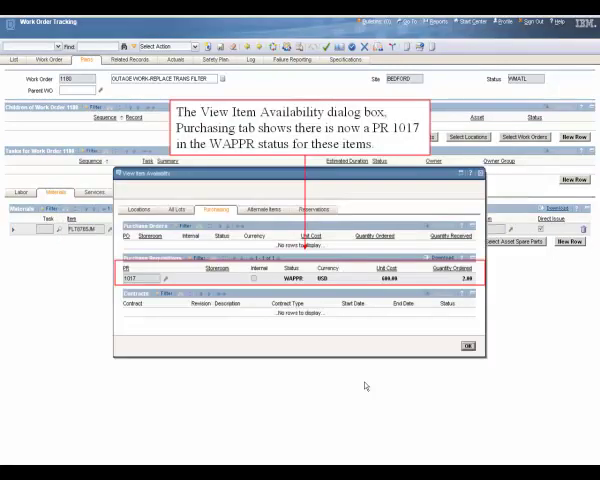